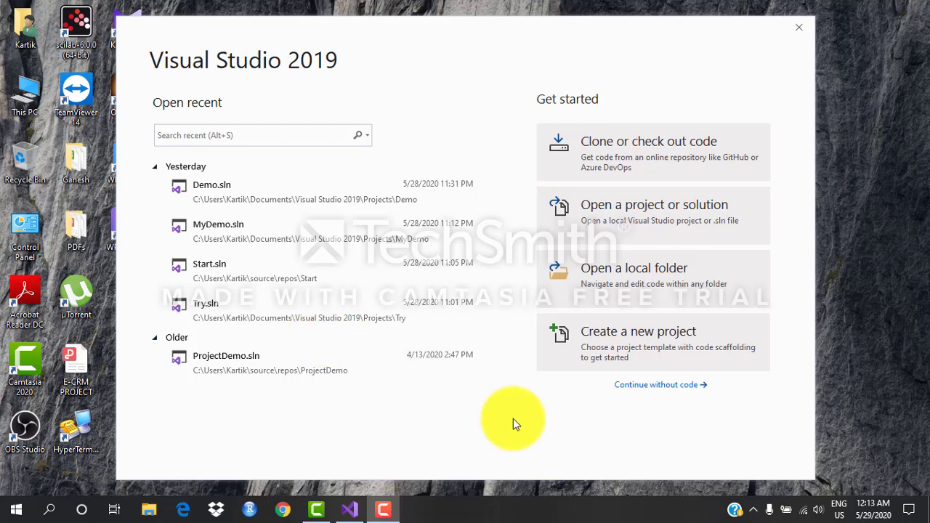
mouse_move(512, 424)
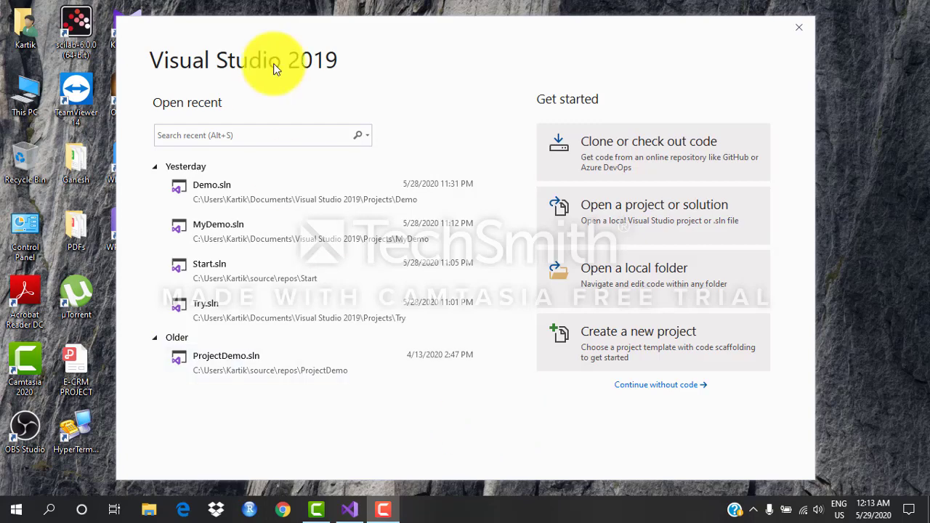
mouse_move(803, 327)
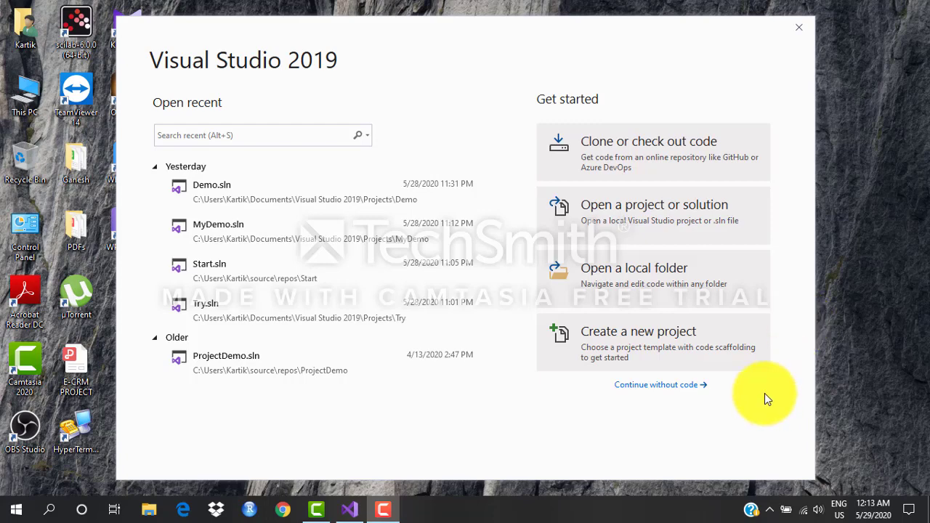
mouse_move(623, 385)
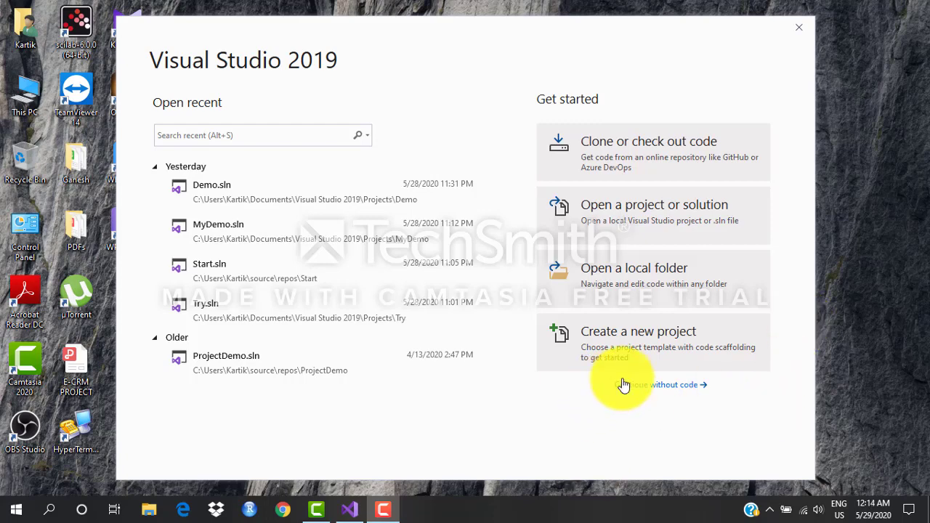
mouse_move(673, 347)
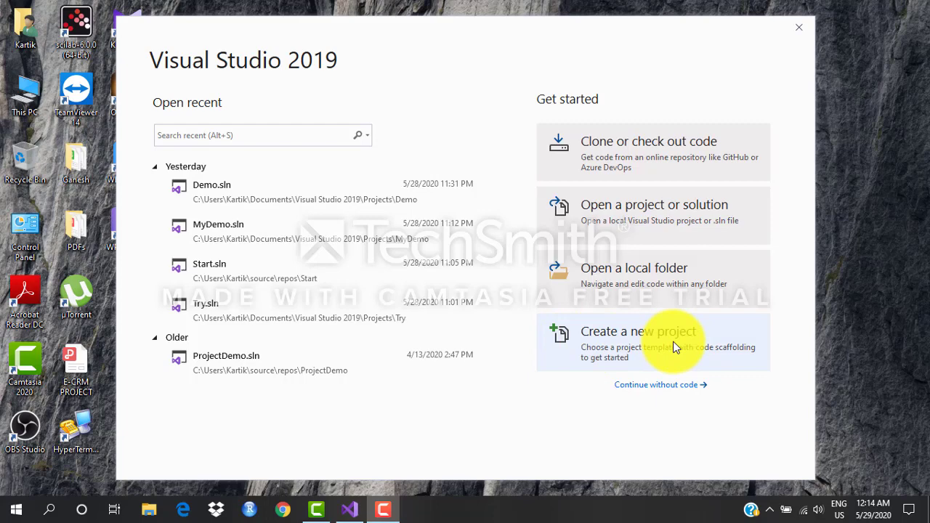
mouse_move(672, 343)
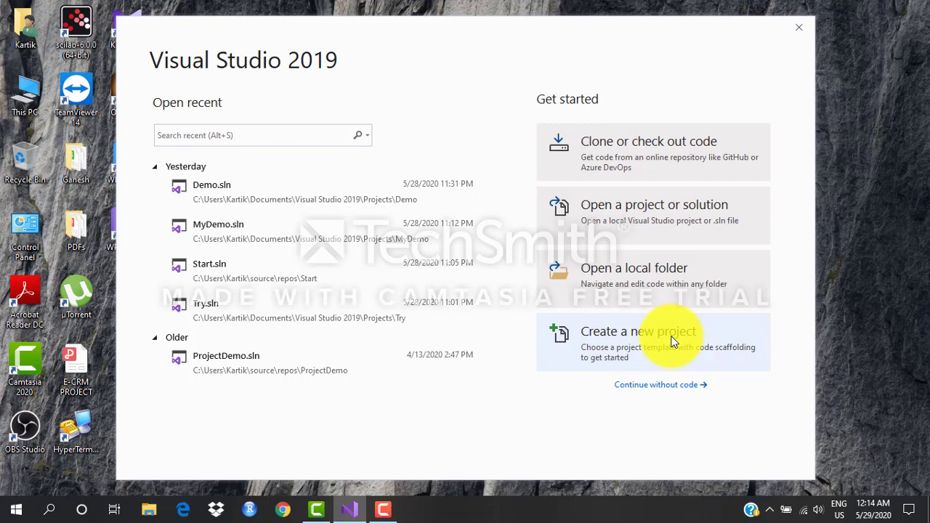
Start a new project and filter templates to Web to find ASP.NET Web Application (.NET Framework)
click(638, 331)
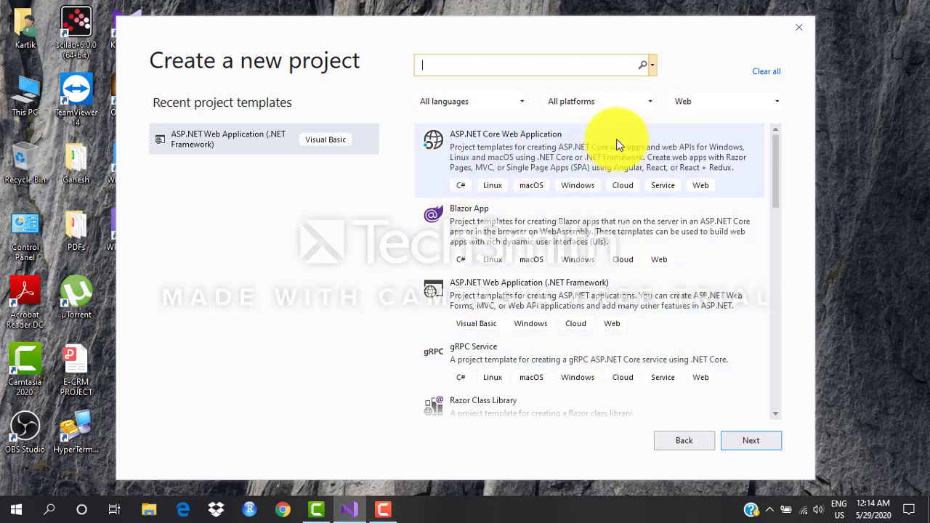
mouse_move(734, 262)
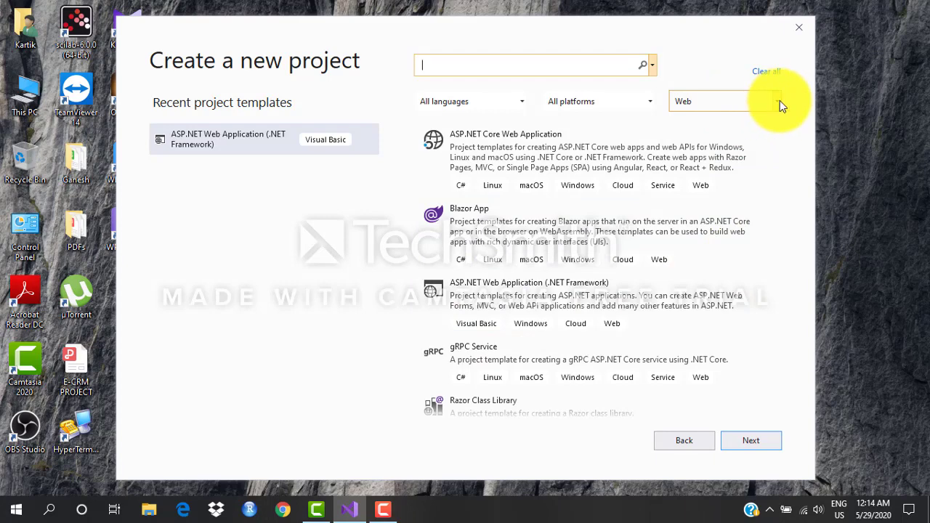
click(777, 101)
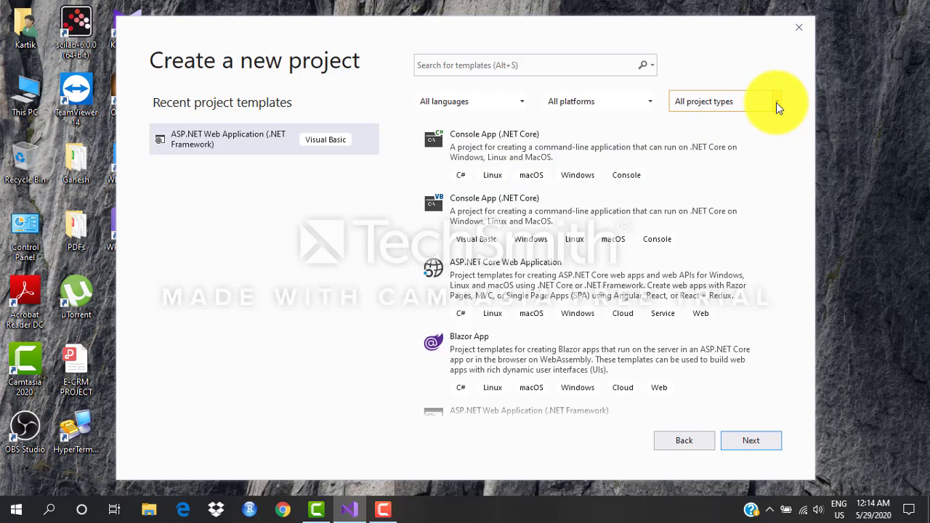
click(776, 101)
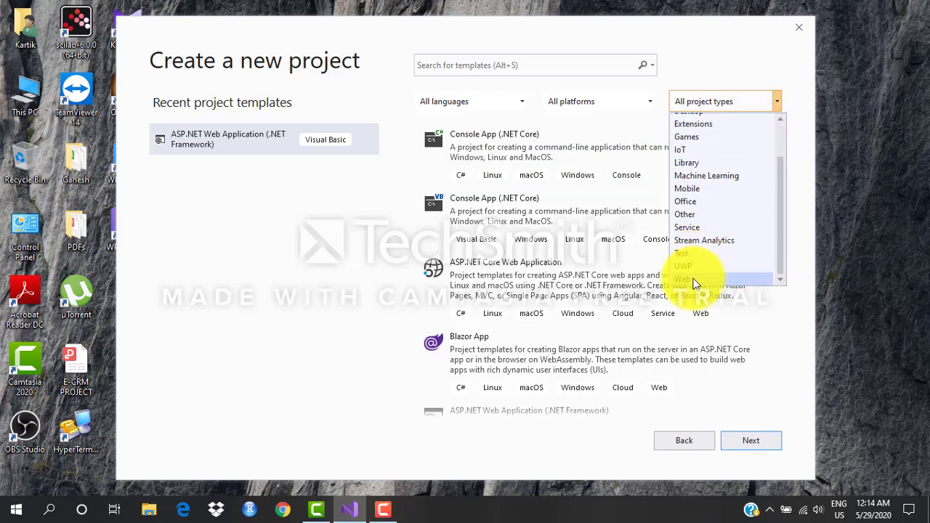
click(682, 279)
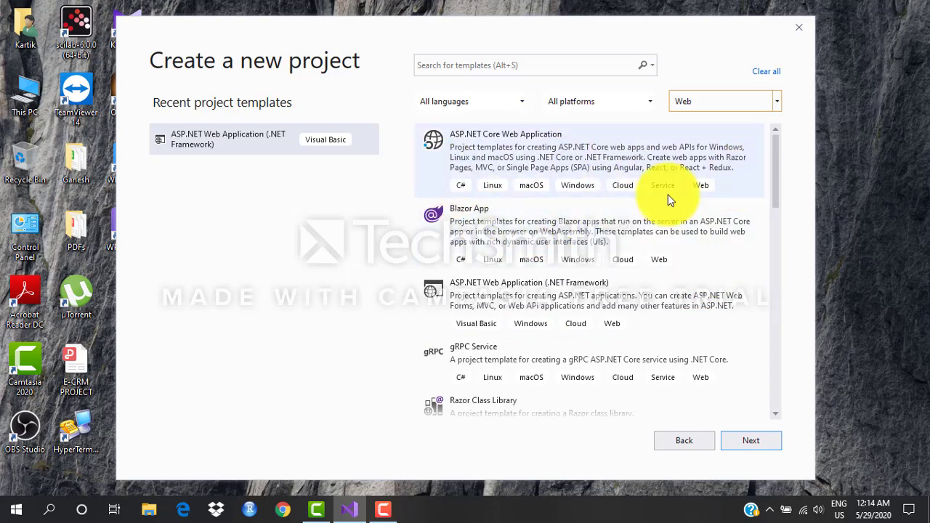
mouse_move(577, 151)
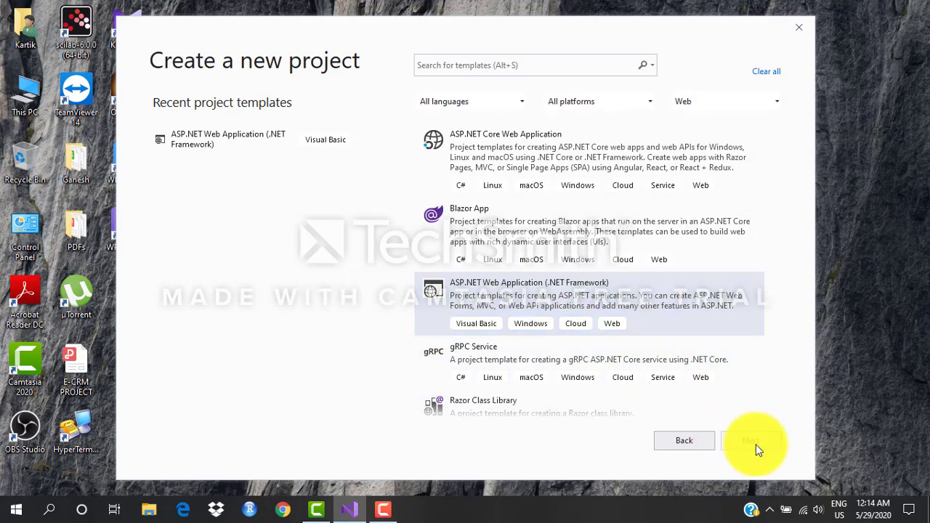
Continue with the ASP.NET Web Application template and name the project Demo
click(752, 440)
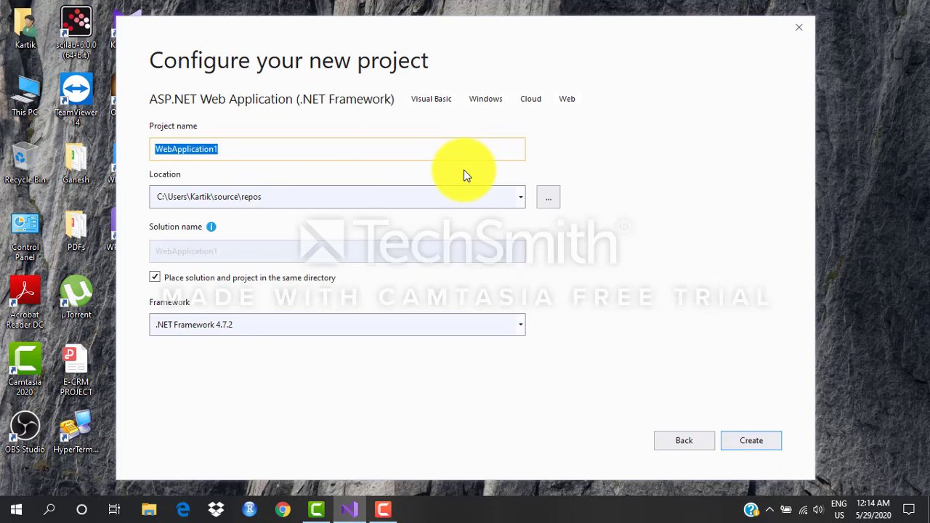
mouse_move(488, 178)
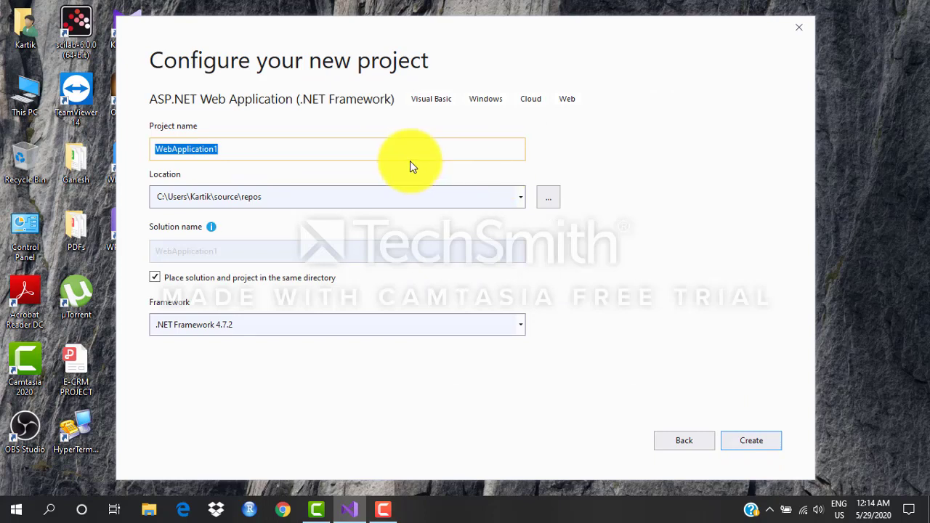
text(D)
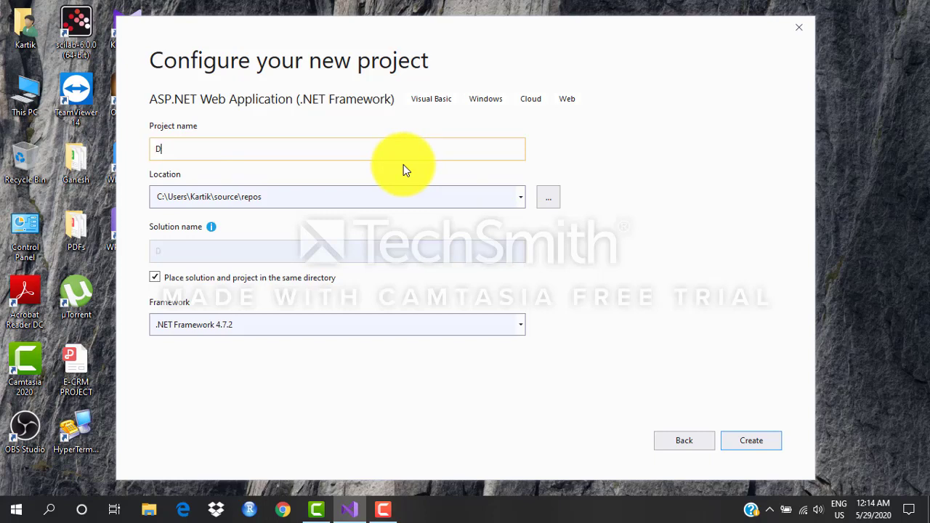
text(emo)
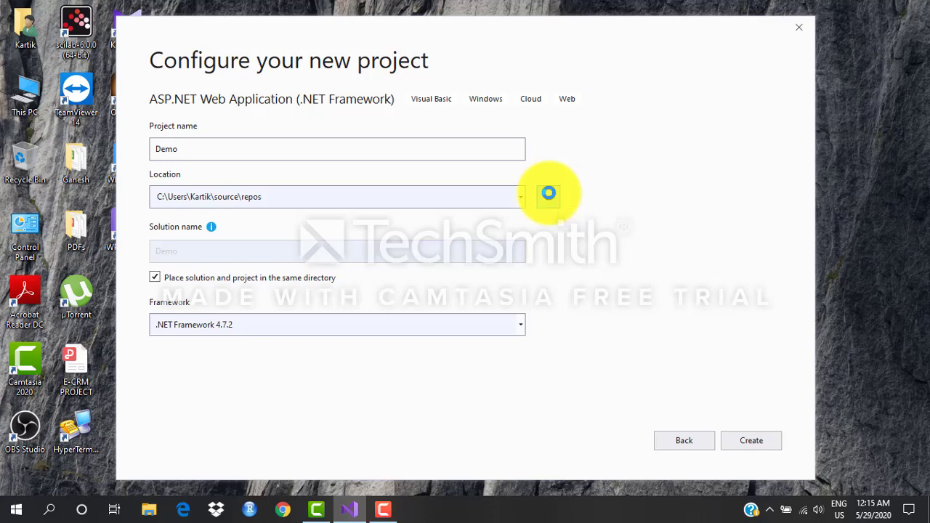
Set the project location to Documents\Visual Studio 2019\Projects
click(520, 196)
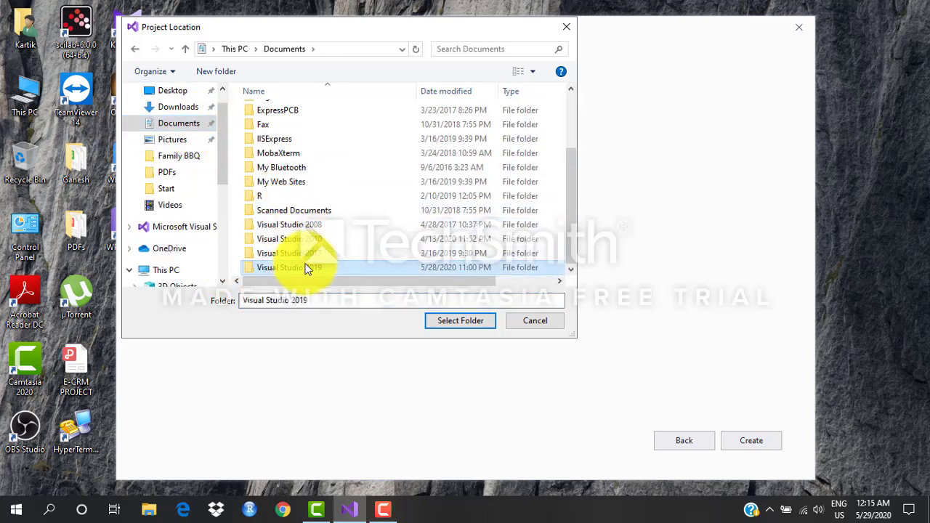
double_click(289, 268)
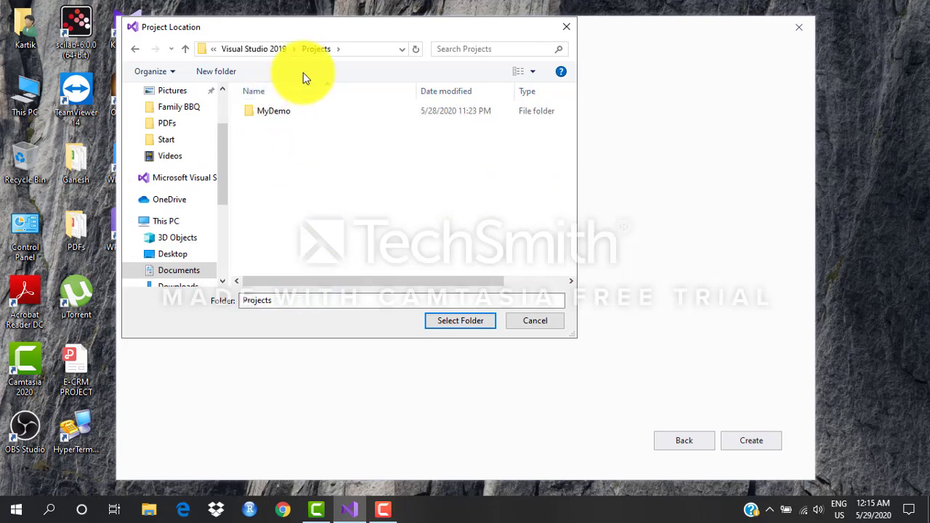
click(460, 320)
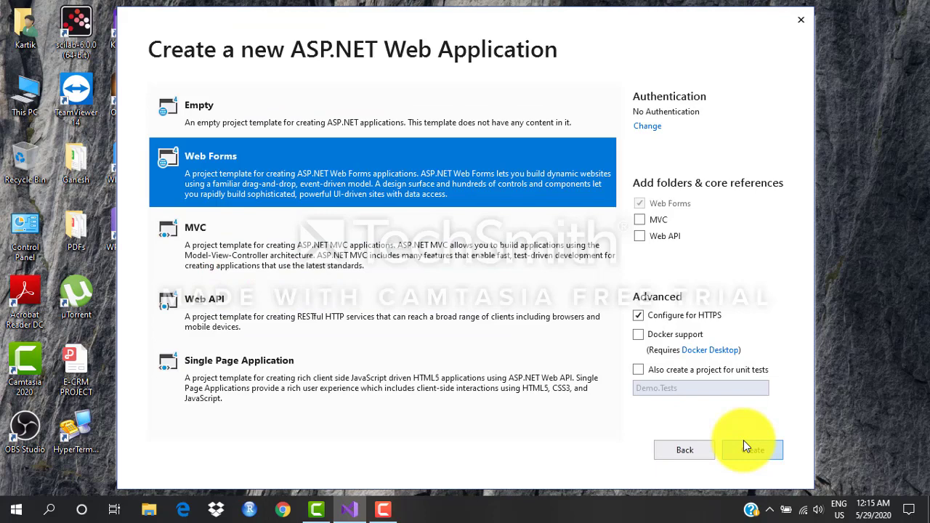
mouse_move(265, 118)
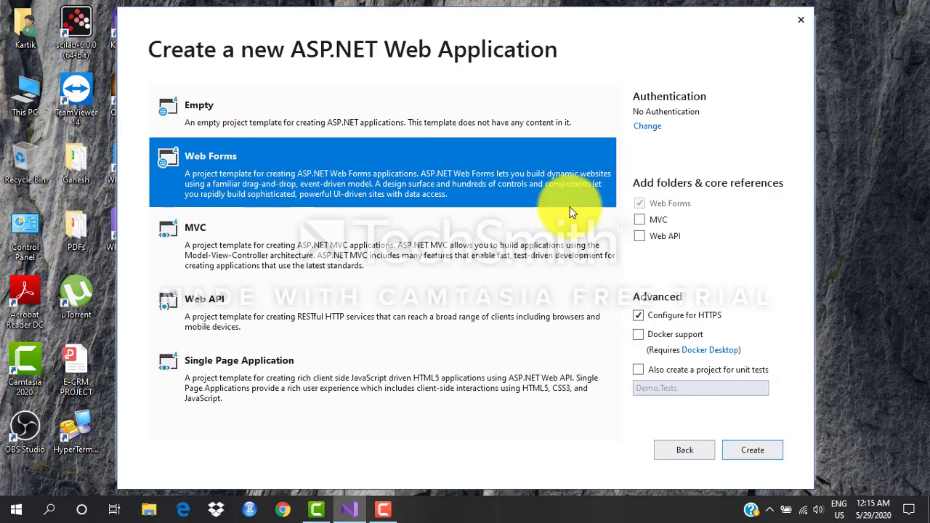
mouse_move(398, 184)
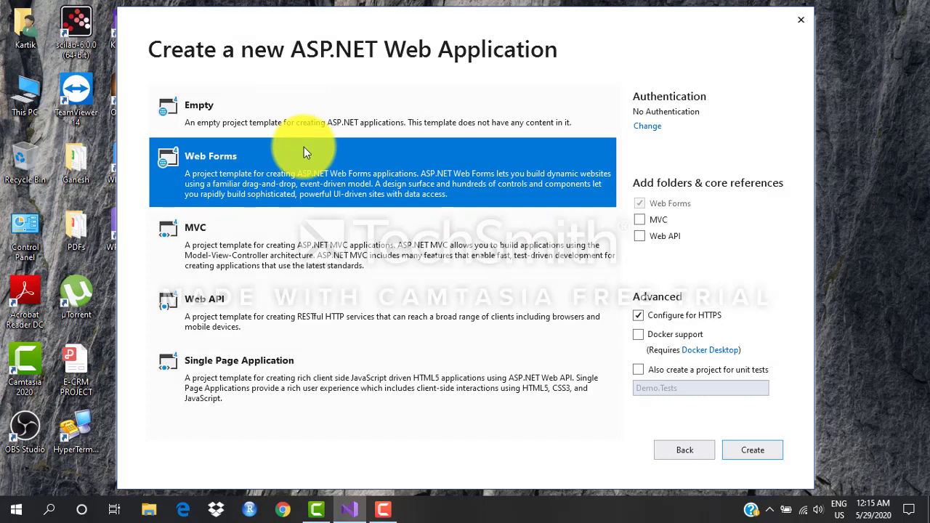
mouse_move(256, 157)
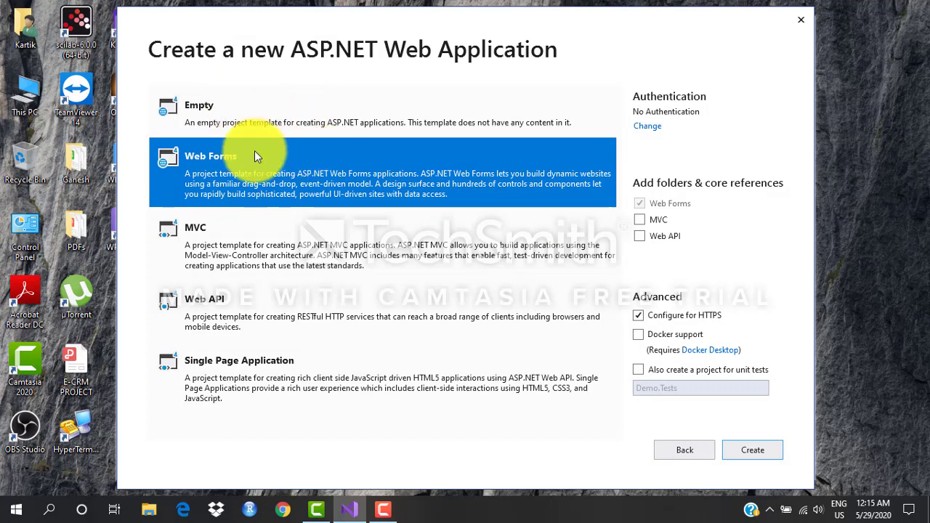
mouse_move(356, 262)
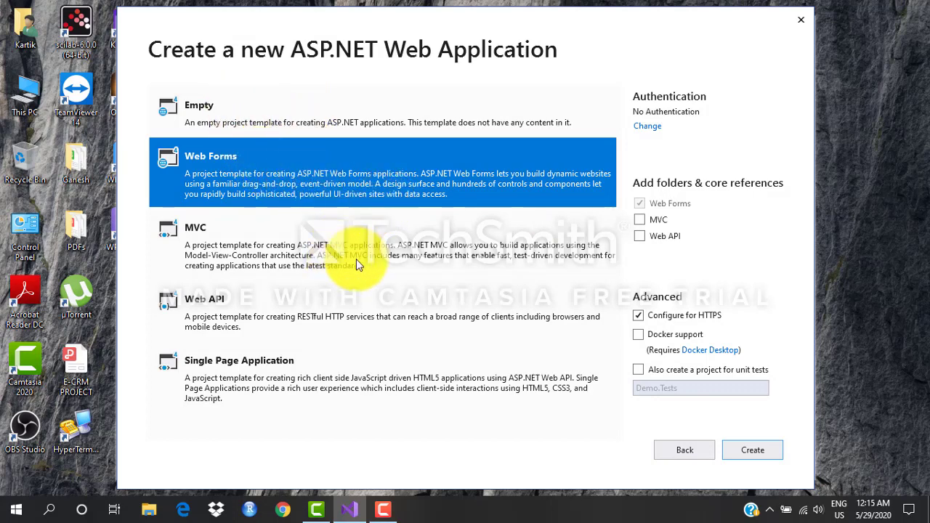
mouse_move(338, 260)
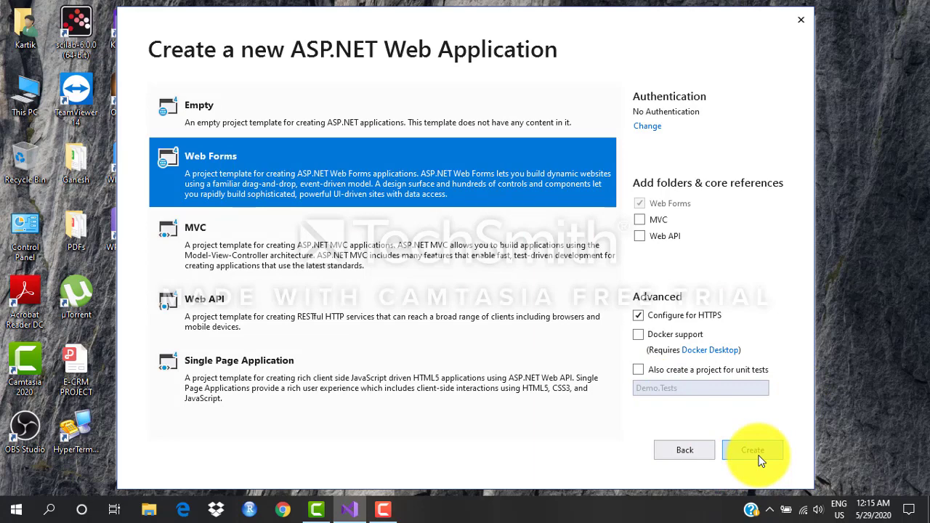
Create the Demo Web Forms project and wait for it to generate
click(752, 450)
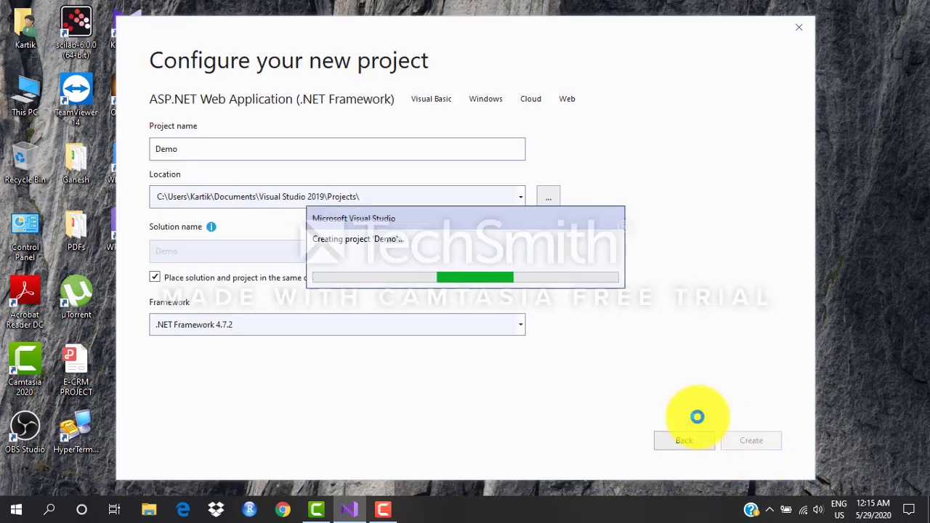
mouse_move(542, 371)
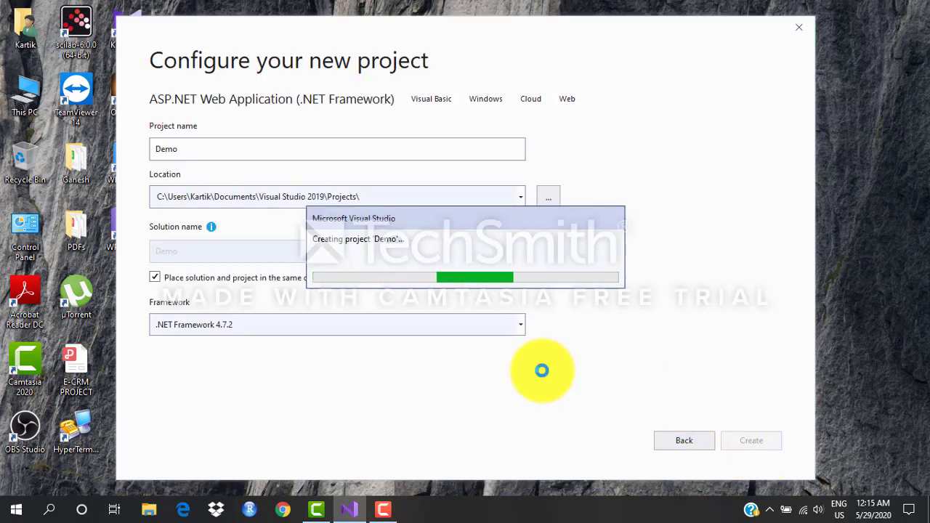
mouse_move(544, 372)
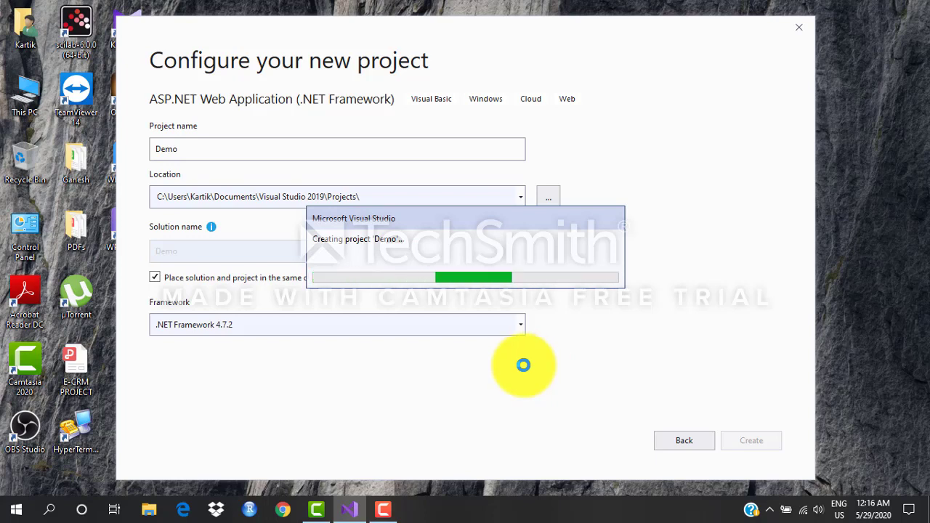
mouse_move(579, 371)
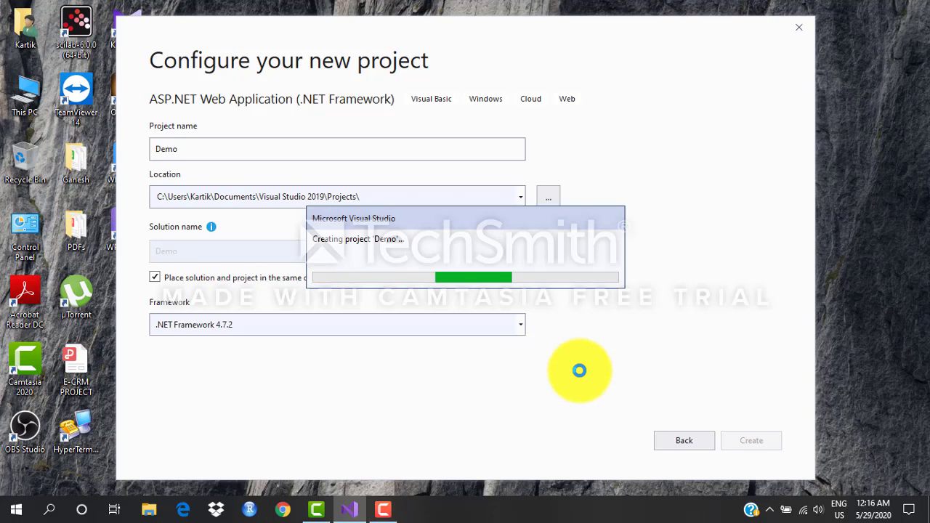
mouse_move(581, 366)
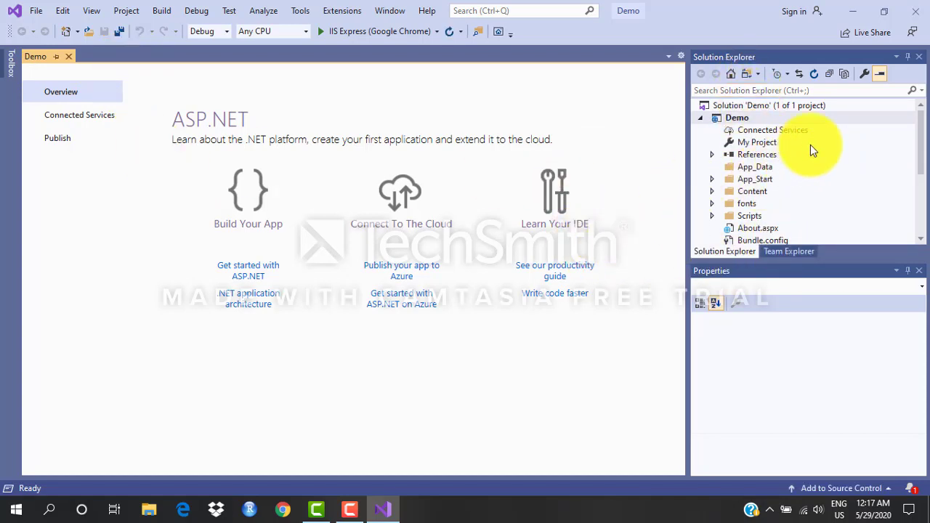
Select the Demo project node in Solution Explorer
scroll(down, 3)
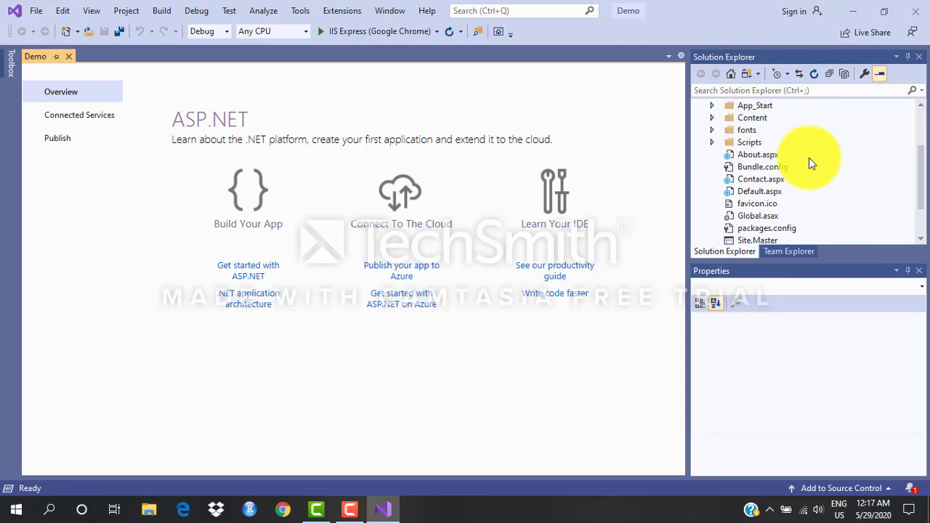
scroll(down, 3)
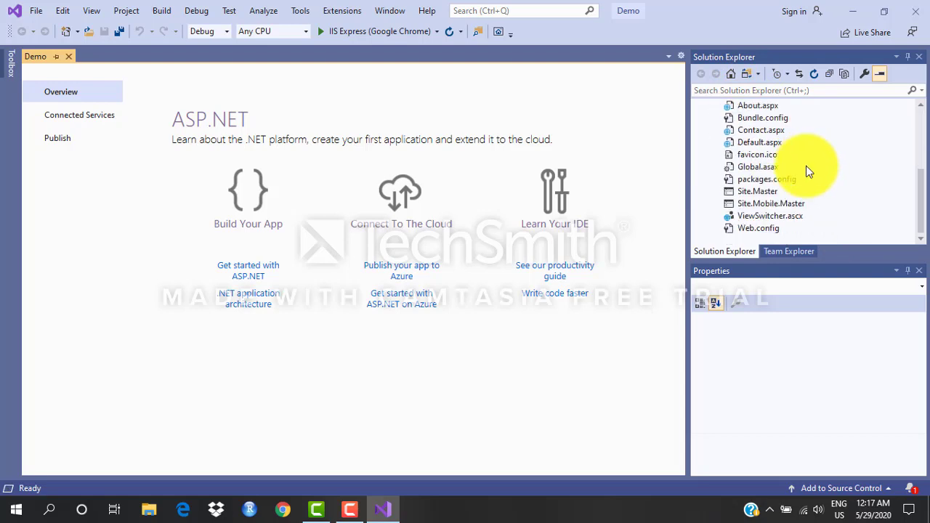
mouse_move(767, 236)
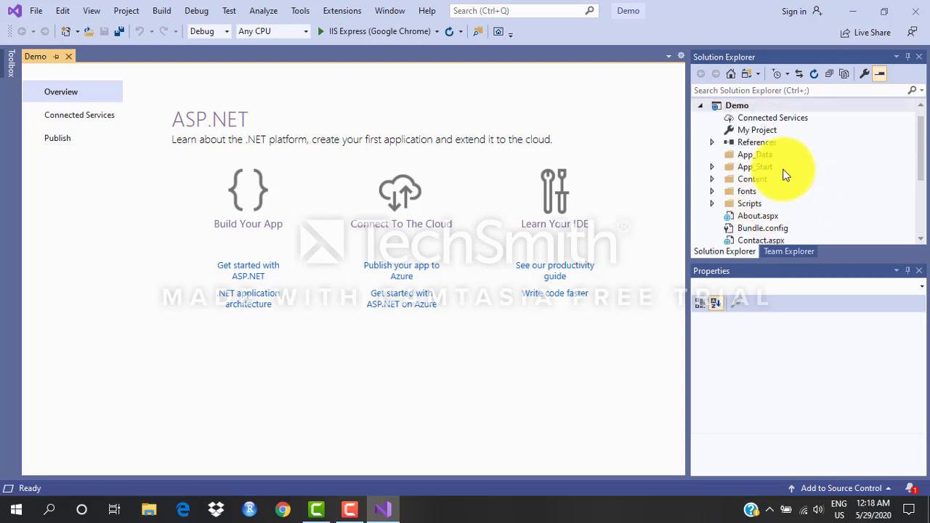
mouse_move(767, 199)
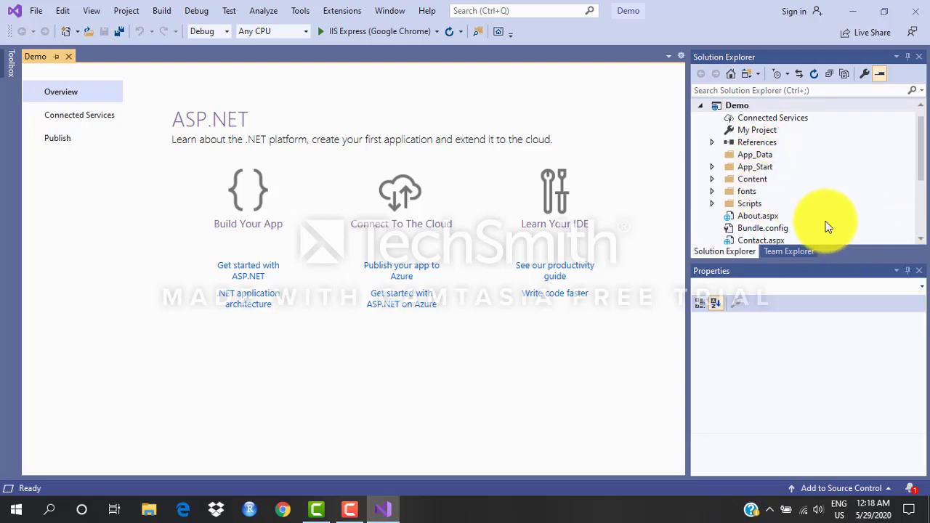
mouse_move(654, 156)
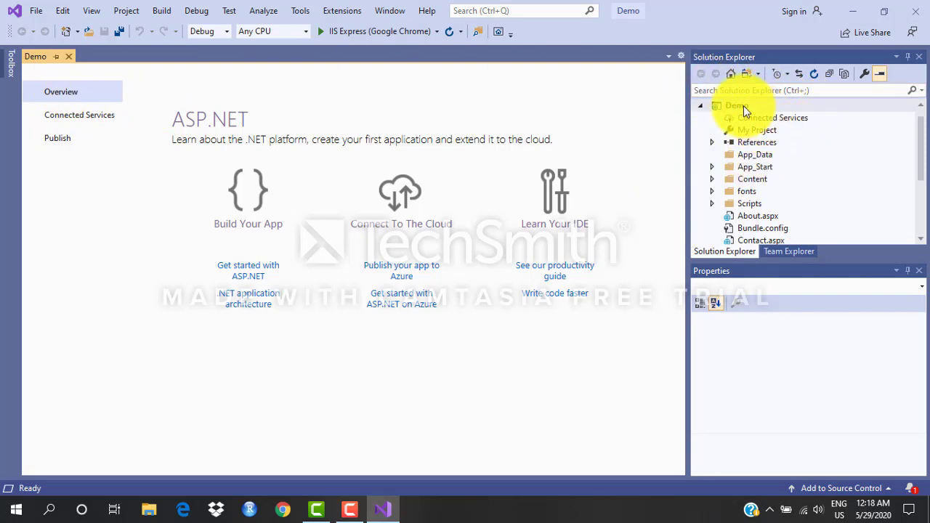
click(736, 106)
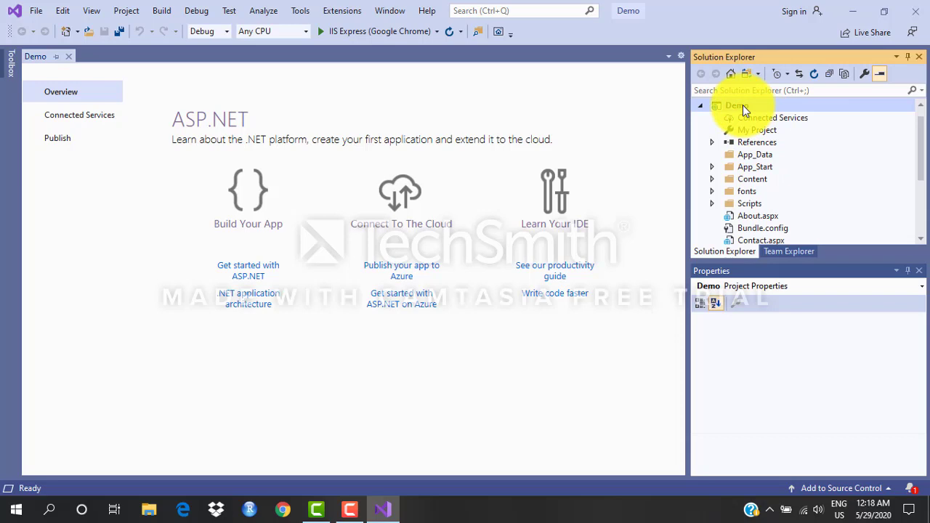
Open Add > New Item from the Demo project's context menu
right_click(736, 105)
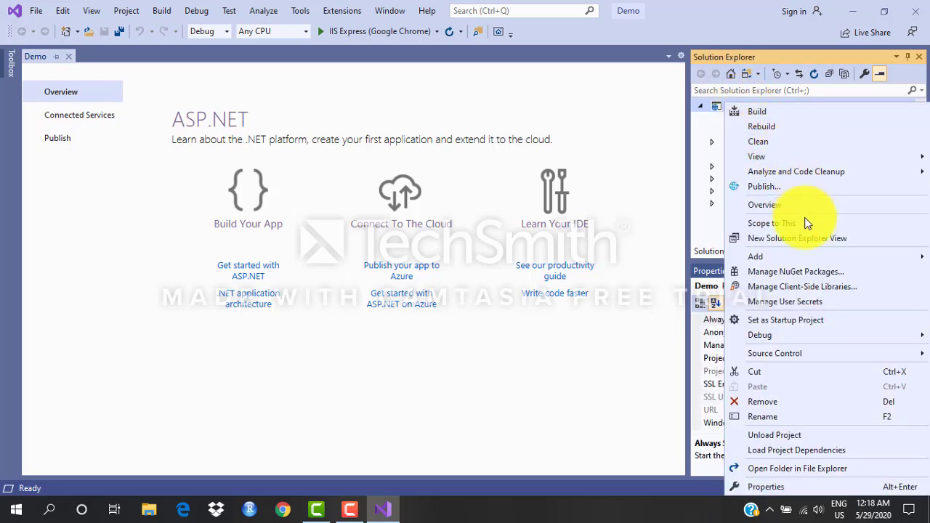
mouse_move(798, 256)
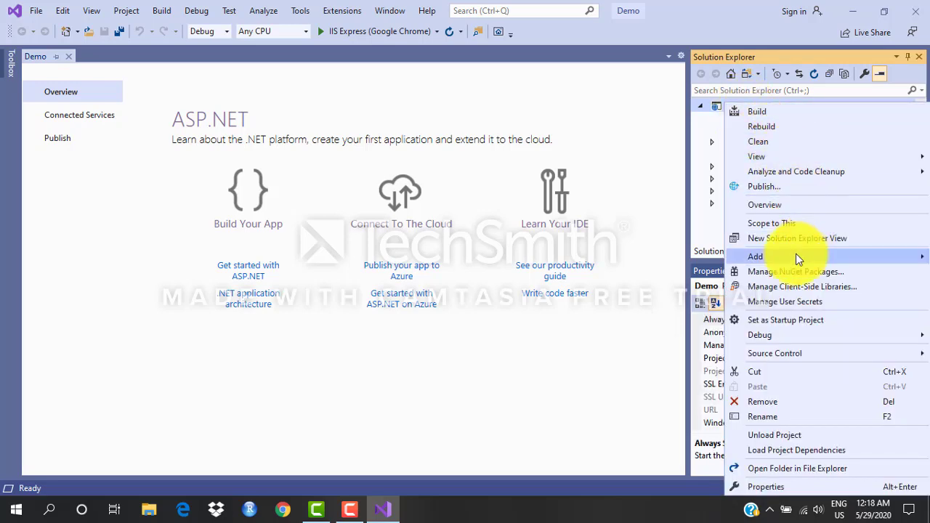
click(756, 256)
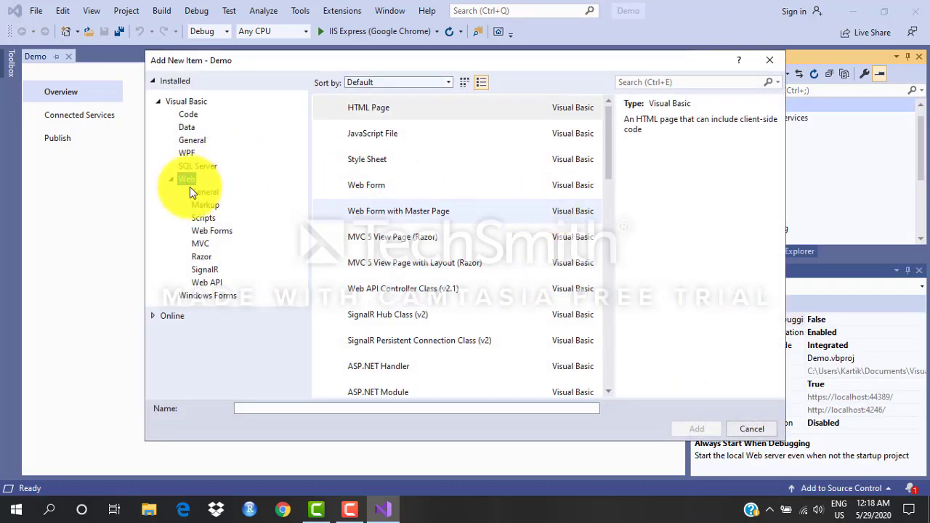
Add a Web Form named MyfirstPGM from the Web templates
click(369, 108)
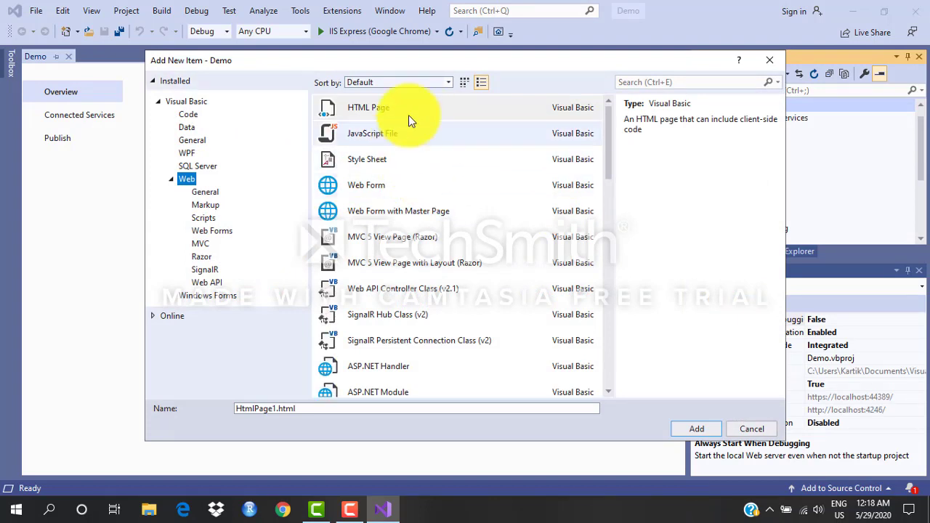
mouse_move(414, 113)
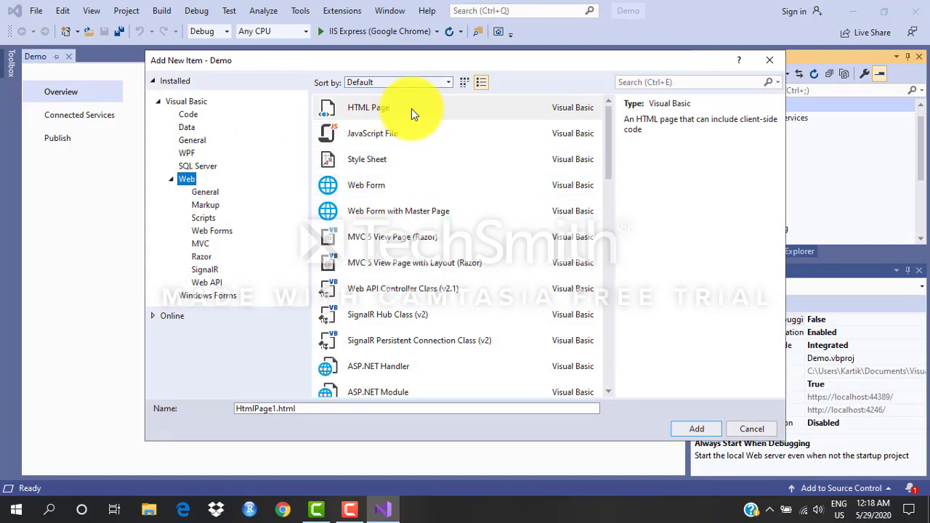
mouse_move(393, 112)
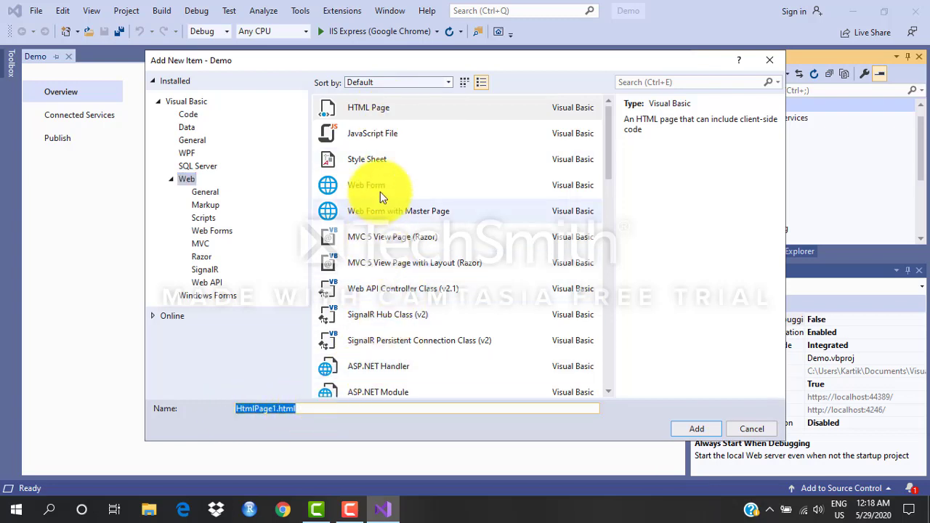
click(366, 185)
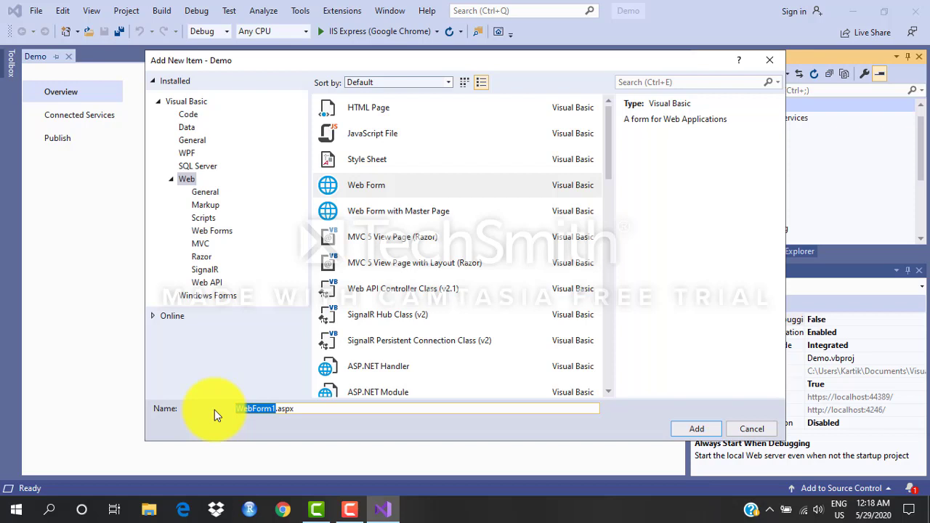
text(M.aspx)
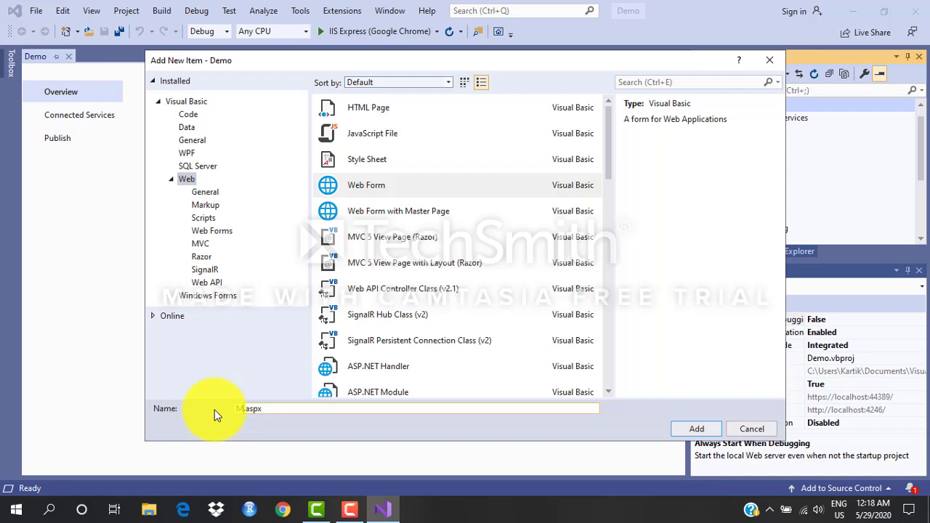
text(yfirstP)
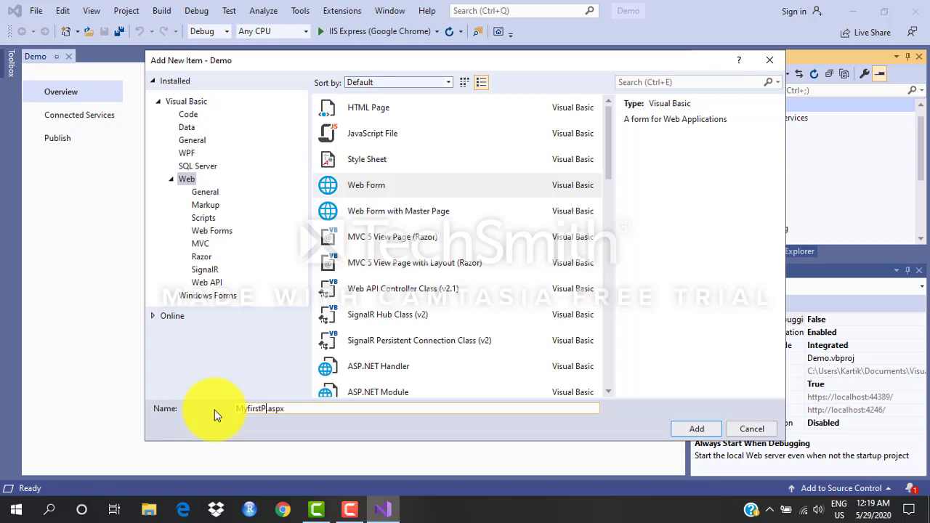
text(GM)
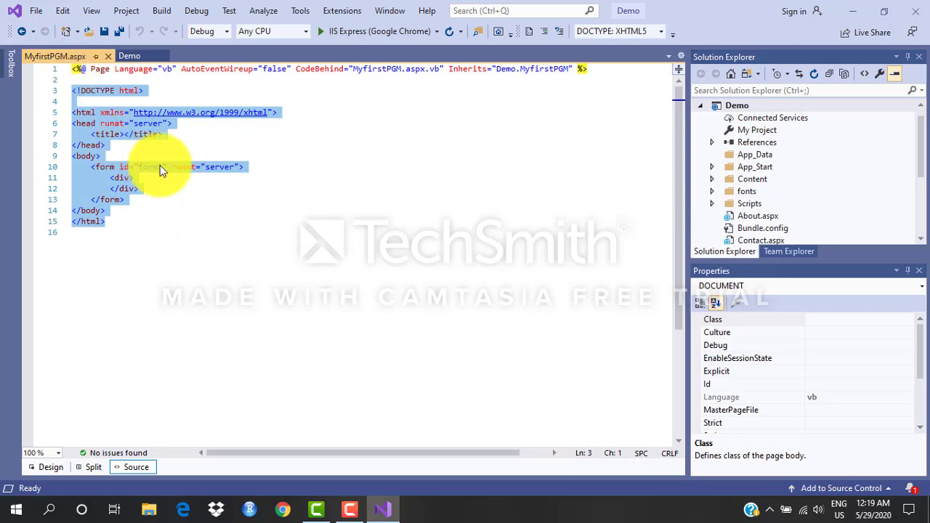
Type 'Hello World' inside the form's div and save MyfirstPGM.aspx
click(103, 155)
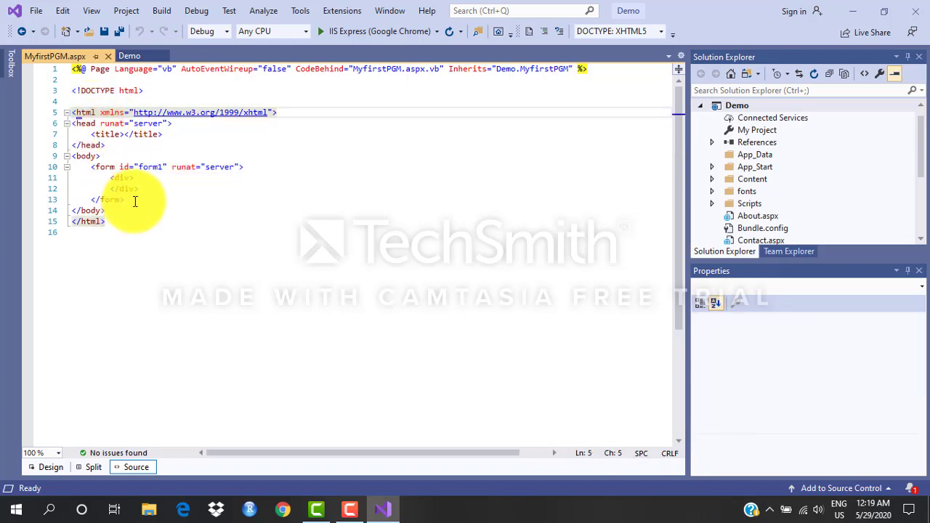
click(122, 178)
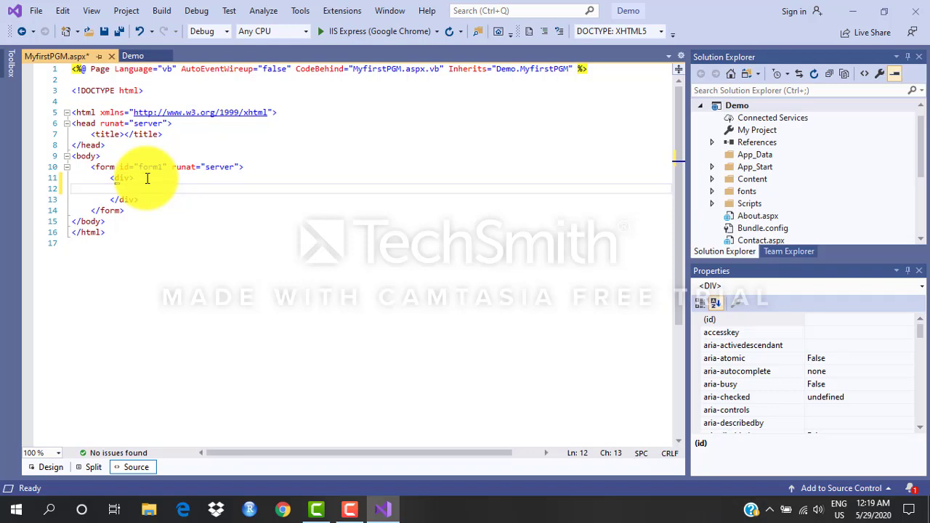
text(Hello)
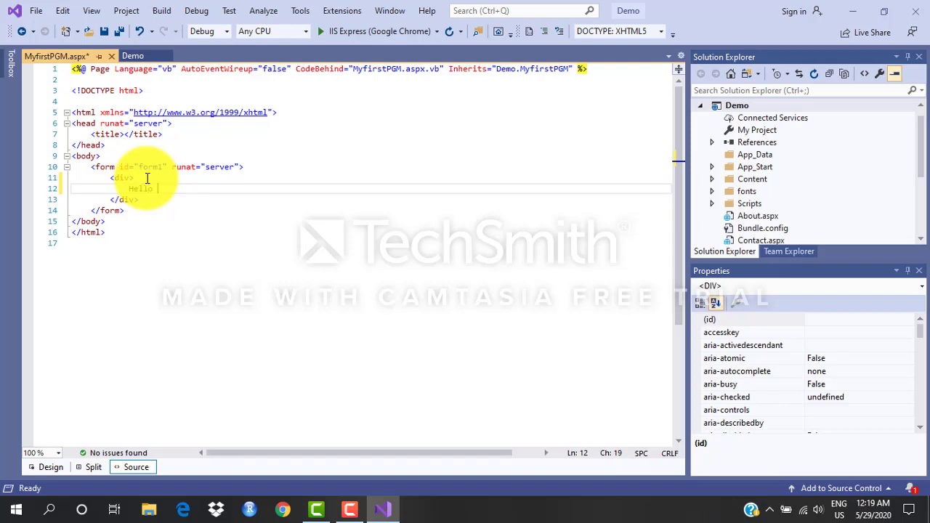
text(World)
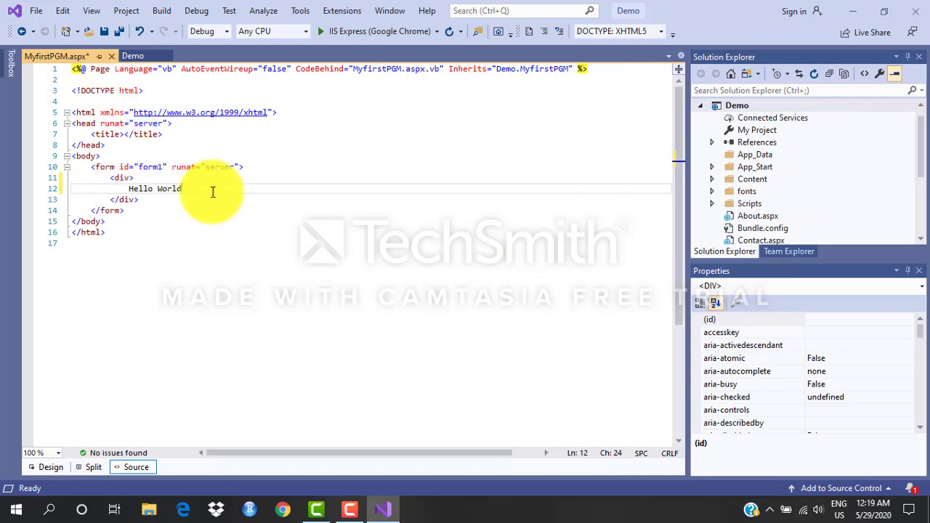
mouse_move(224, 216)
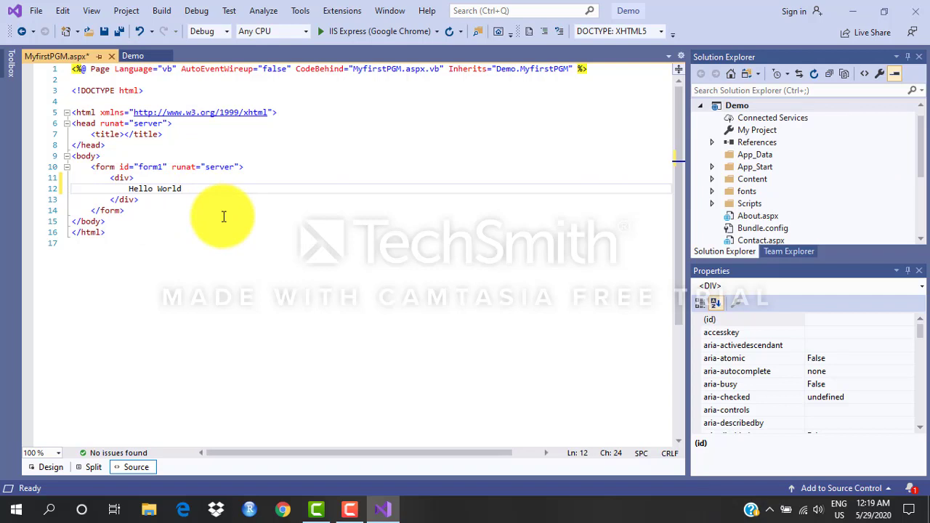
key(ctrl+s)
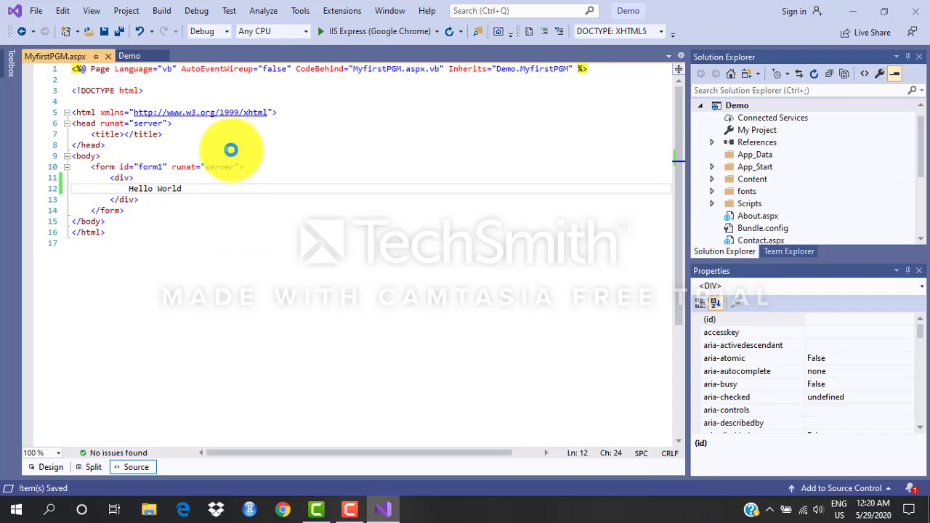
mouse_move(335, 38)
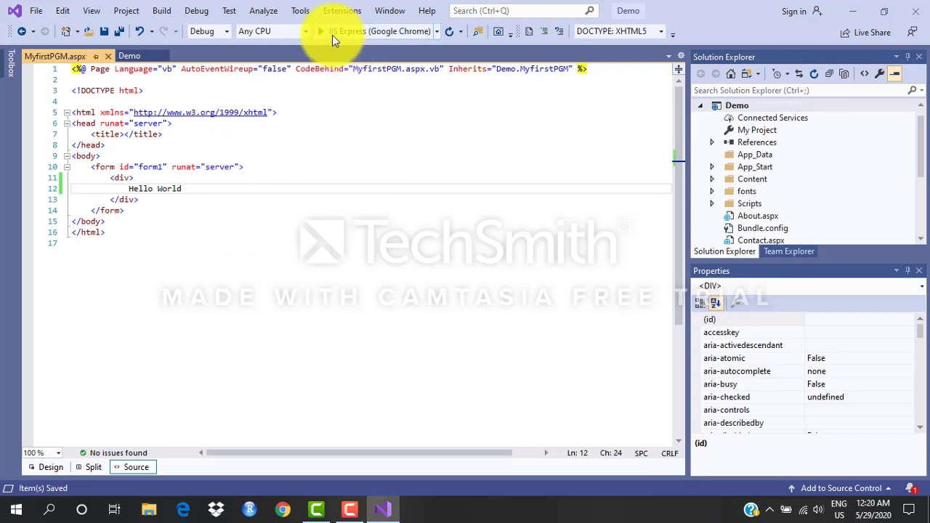
mouse_move(323, 32)
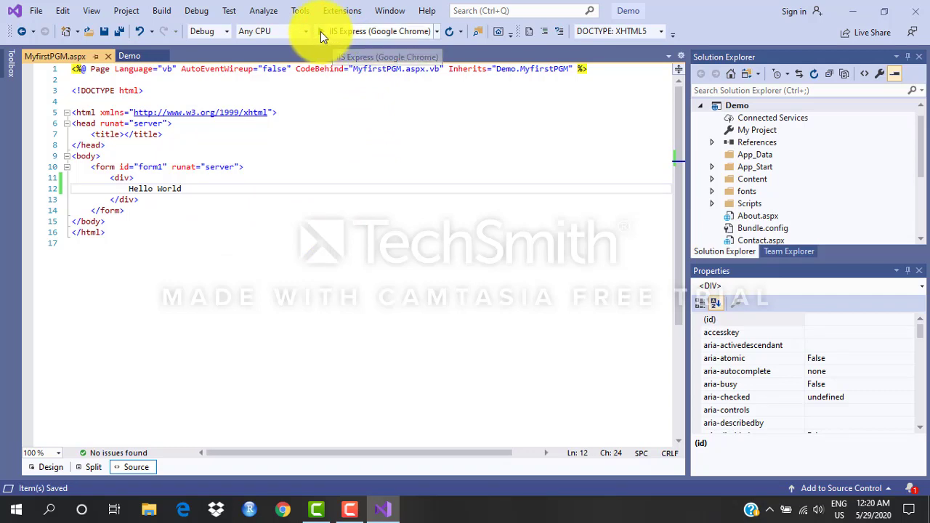
Build and run the Demo site in IIS Express with Google Chrome
click(323, 31)
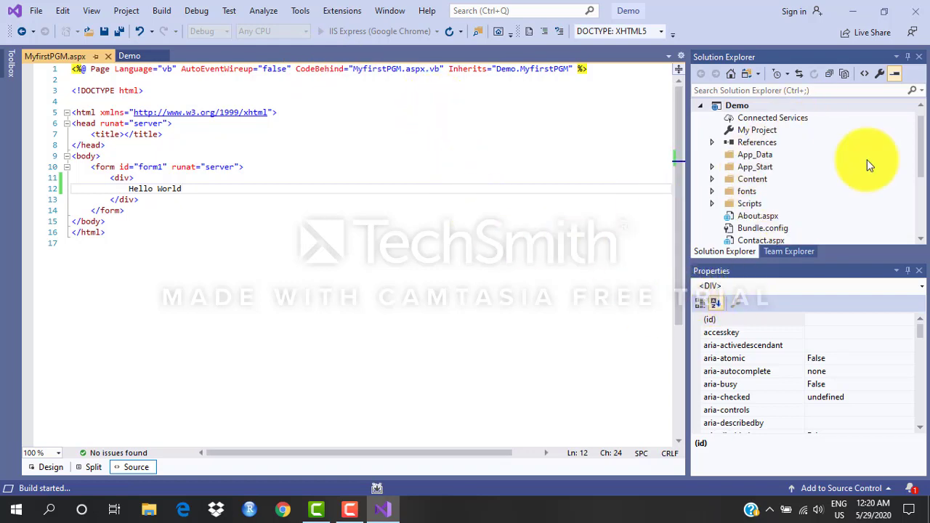
mouse_move(498, 458)
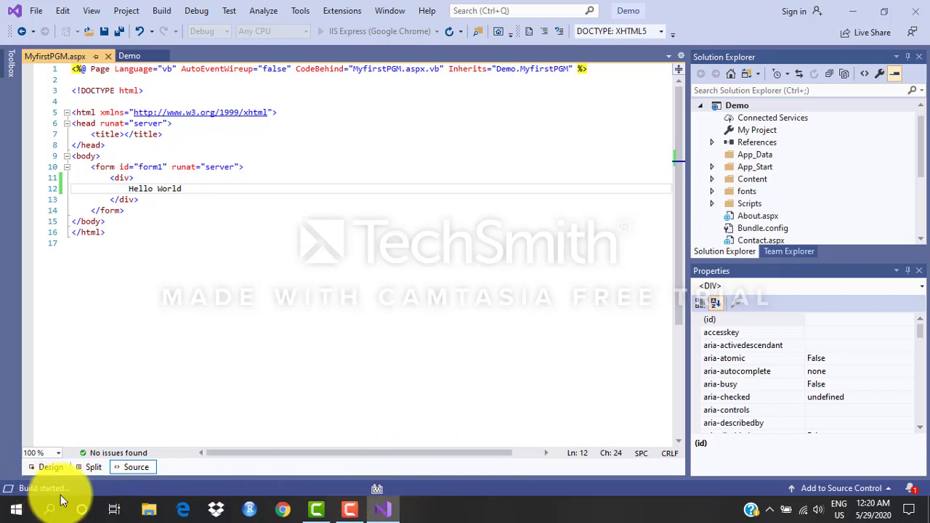
click(170, 188)
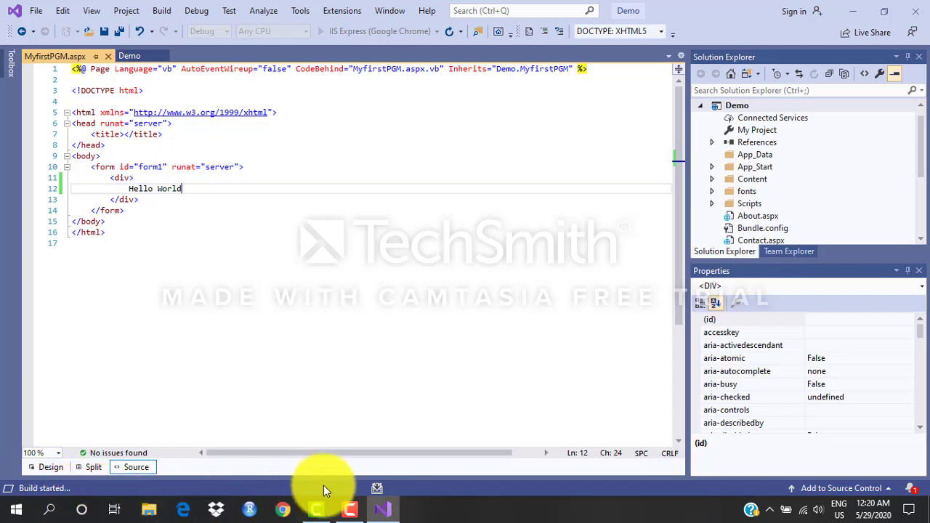
mouse_move(821, 157)
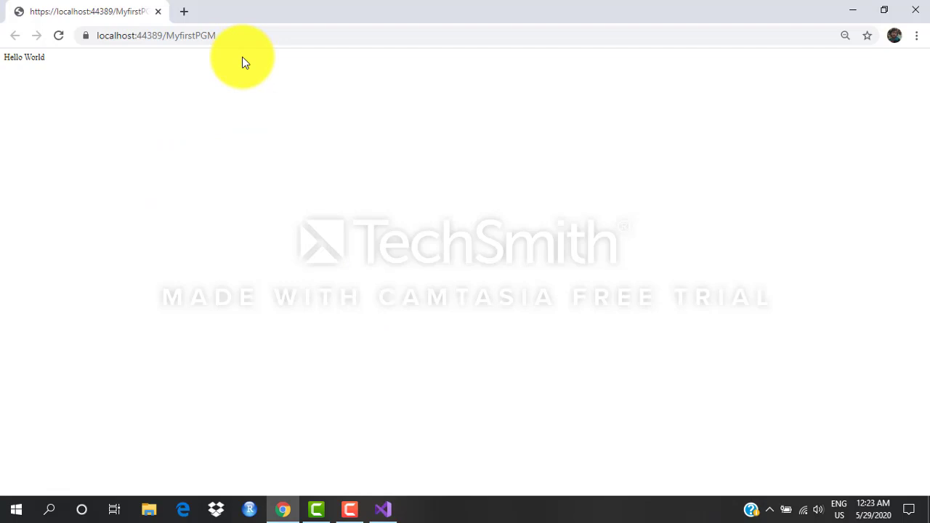
mouse_move(22, 72)
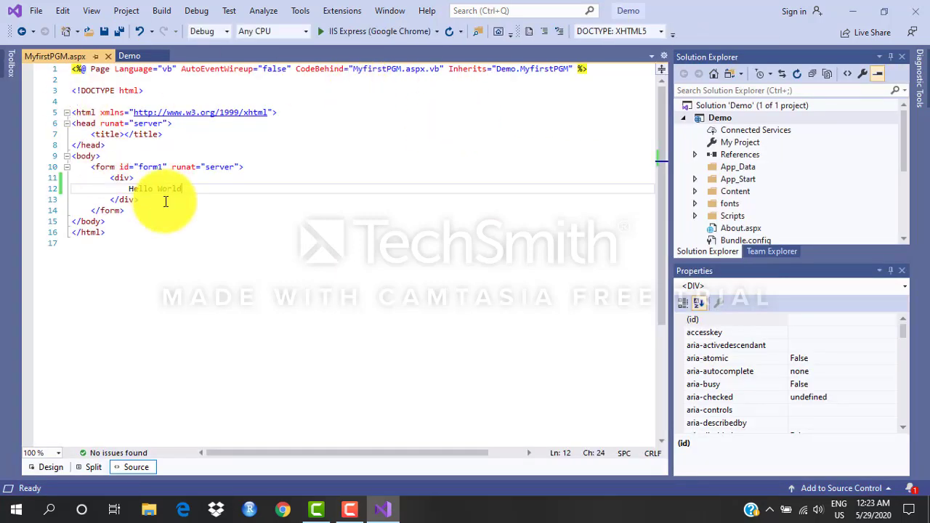
mouse_move(282, 195)
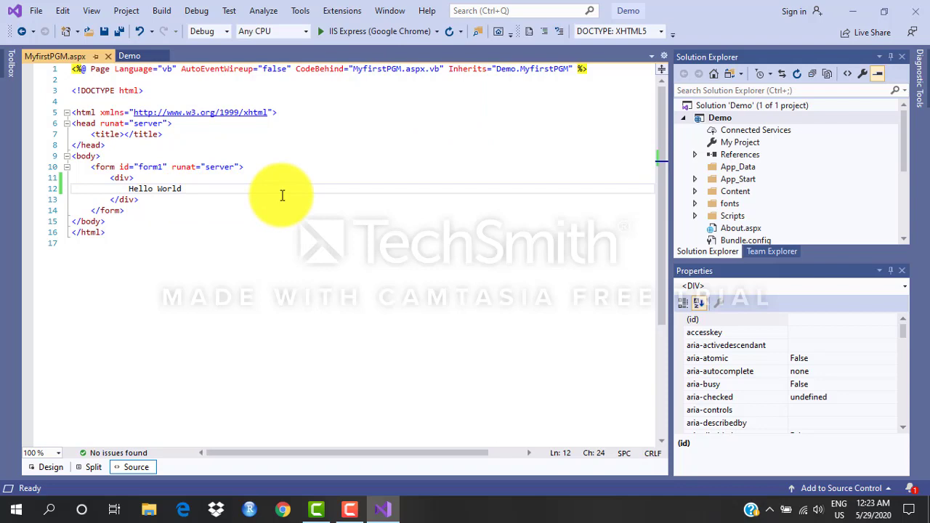
mouse_move(361, 154)
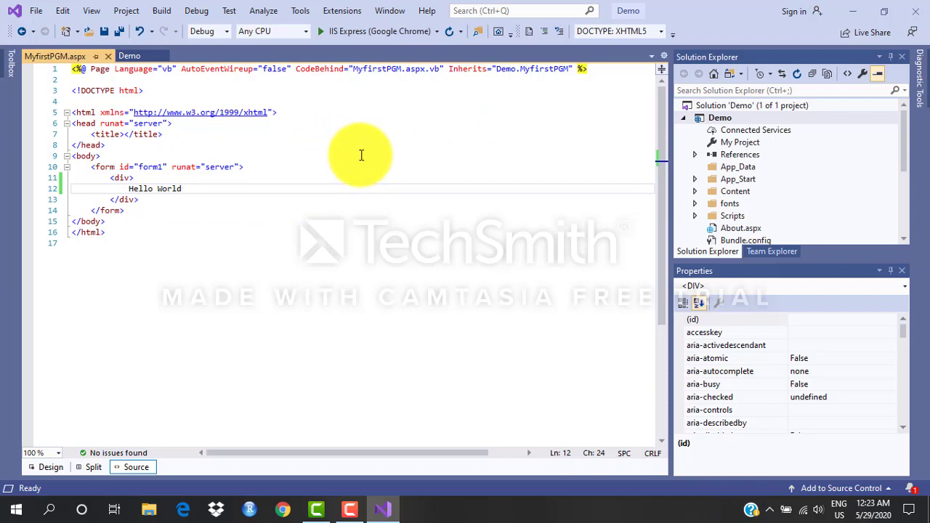